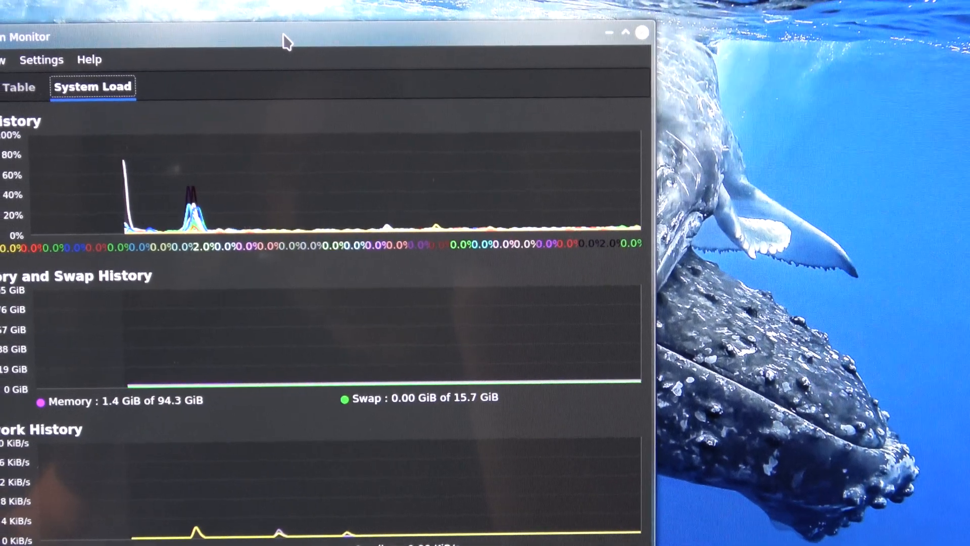
# Review the earlier MS-7C02 Geekbench 4 result: 5038 single-core, 30936 multi-core, and system information.
pyautogui.moveTo(285, 37); pyautogui.dragTo(273, 59)
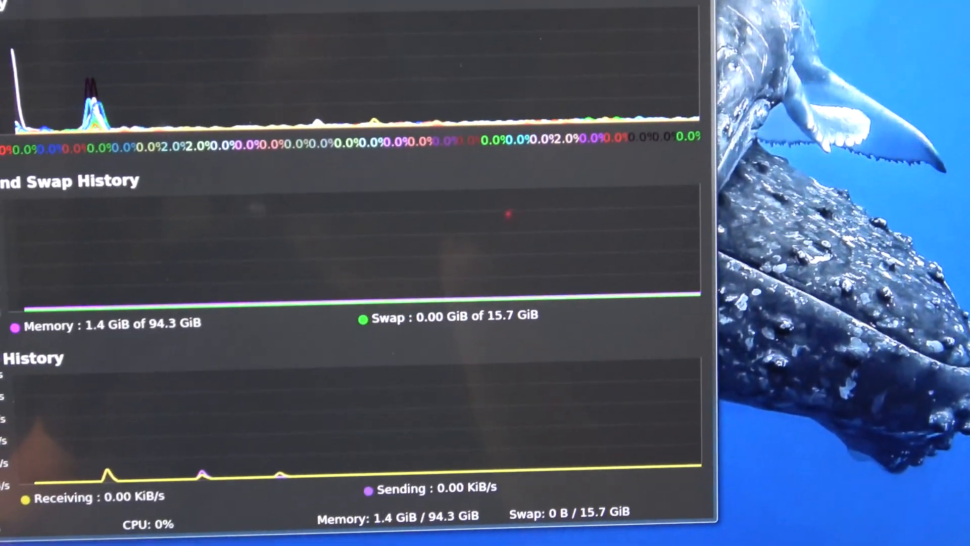
pyautogui.scroll(-3)
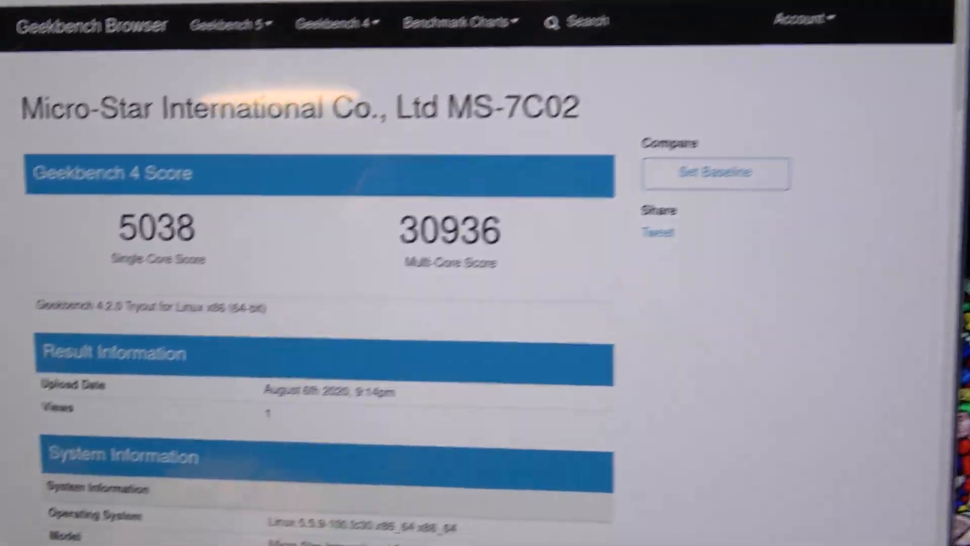
pyautogui.scroll(-3)
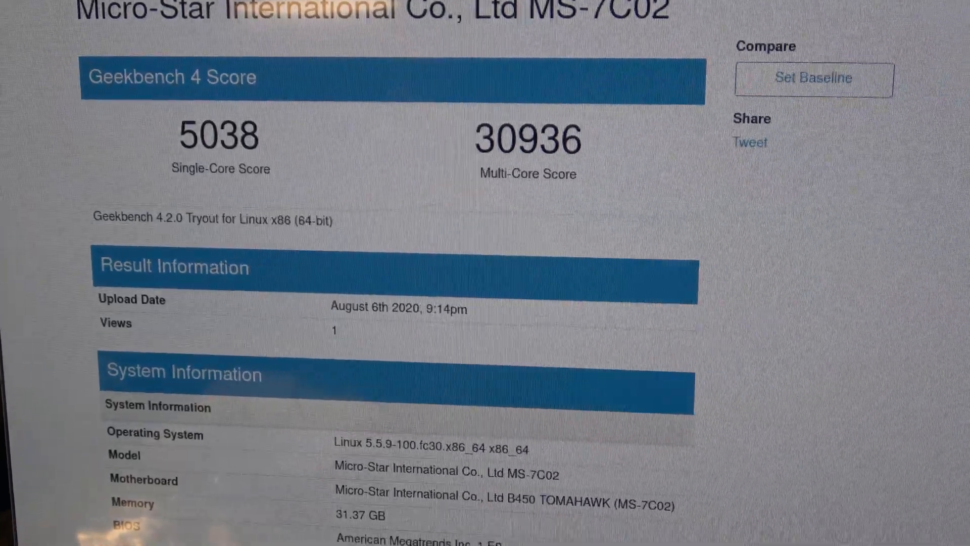
pyautogui.scroll(3)
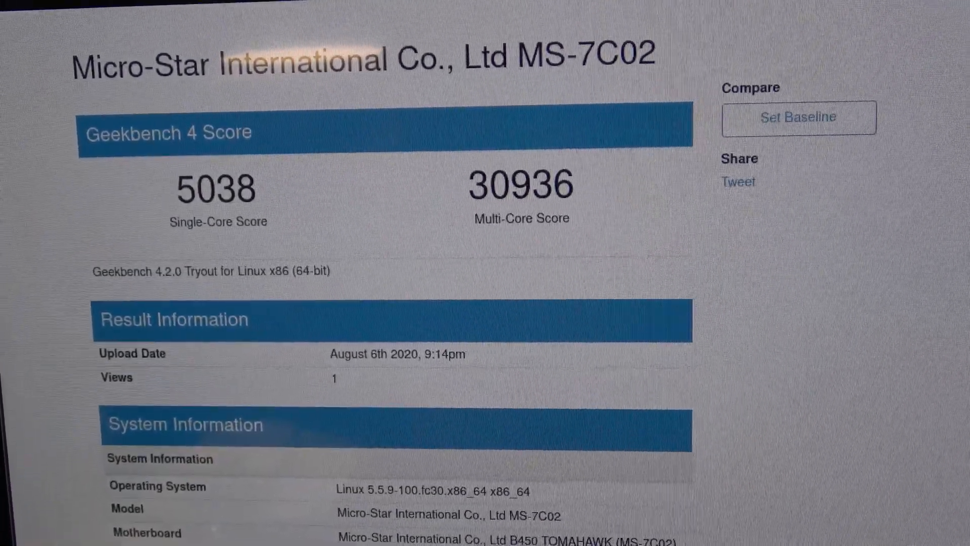
pyautogui.scroll(-3)
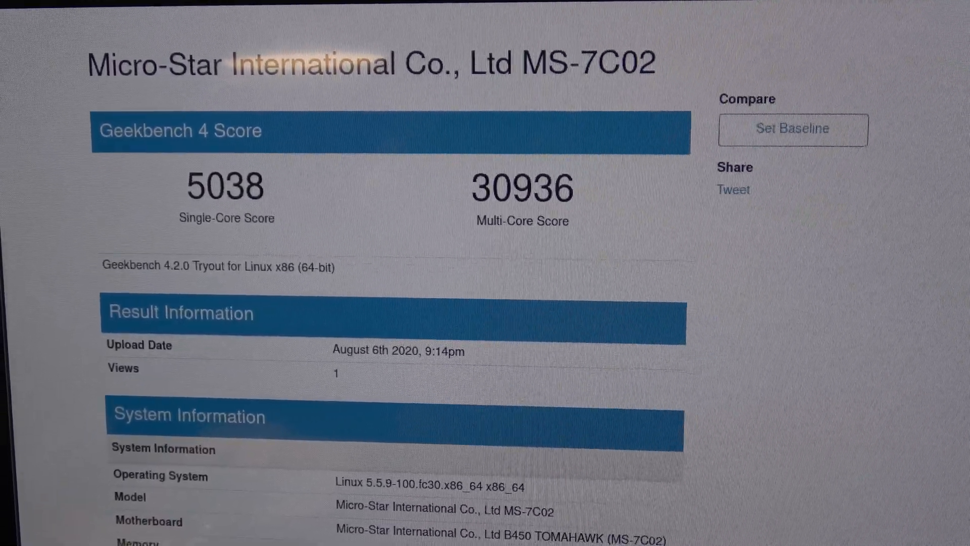
pyautogui.scroll(-3)
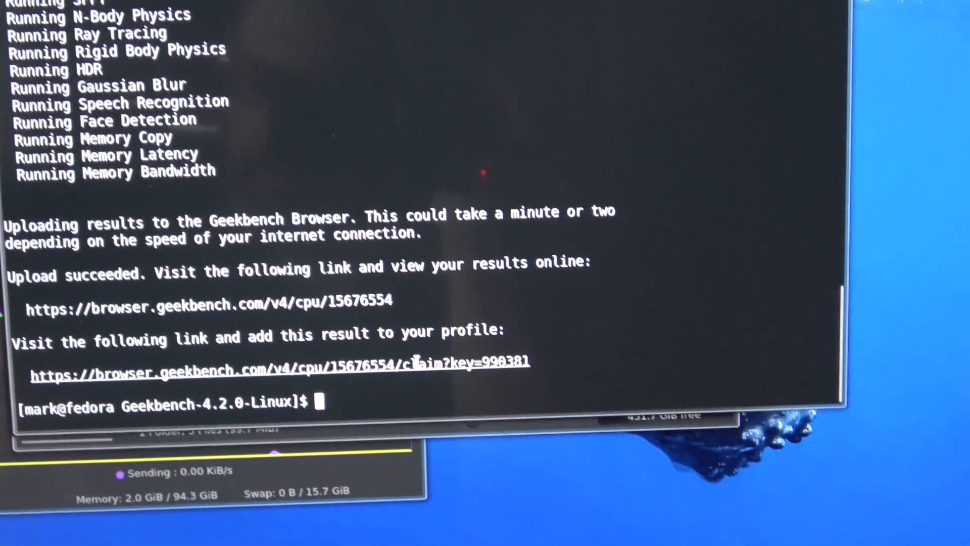
pyautogui.click(211, 309)
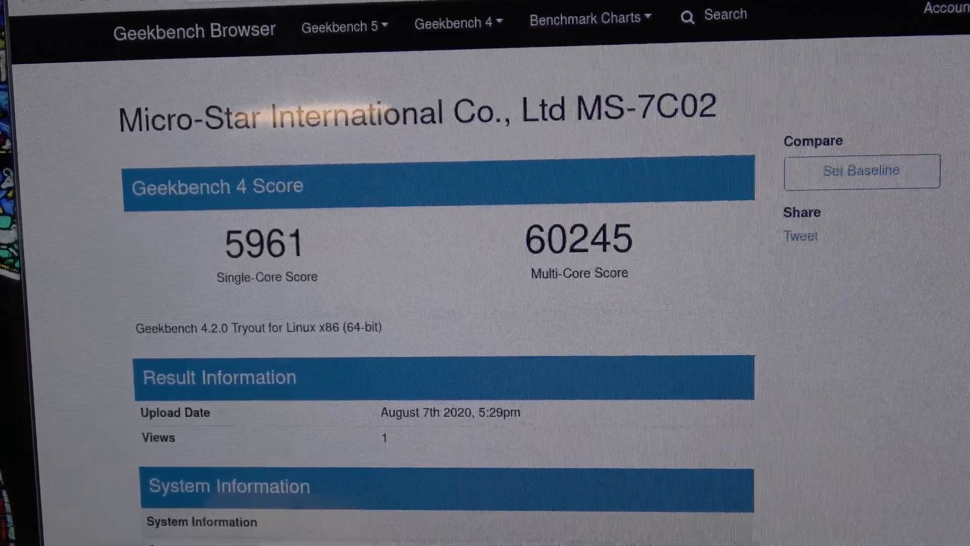
# Scroll the new result page to view 5961 single-core and 60245 multi-core scores.
pyautogui.scroll(-3)
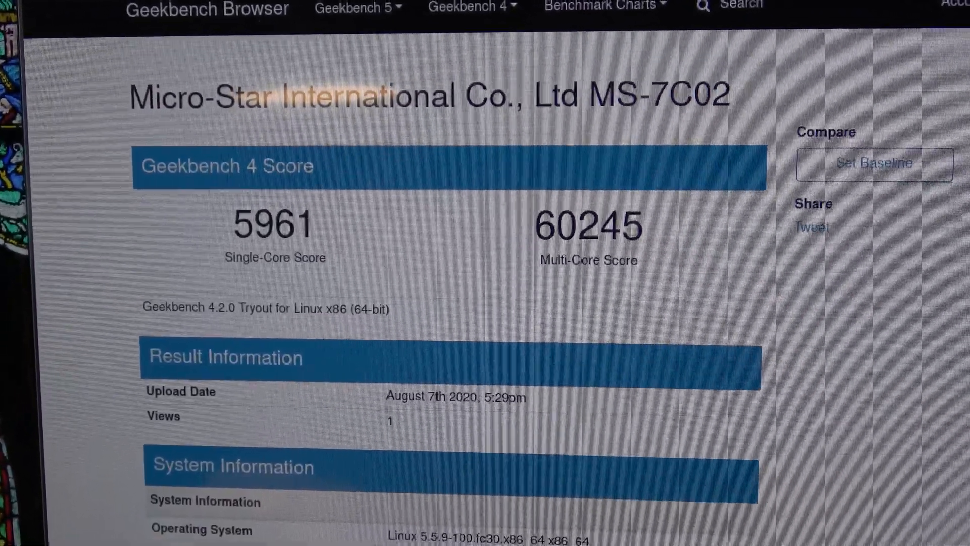